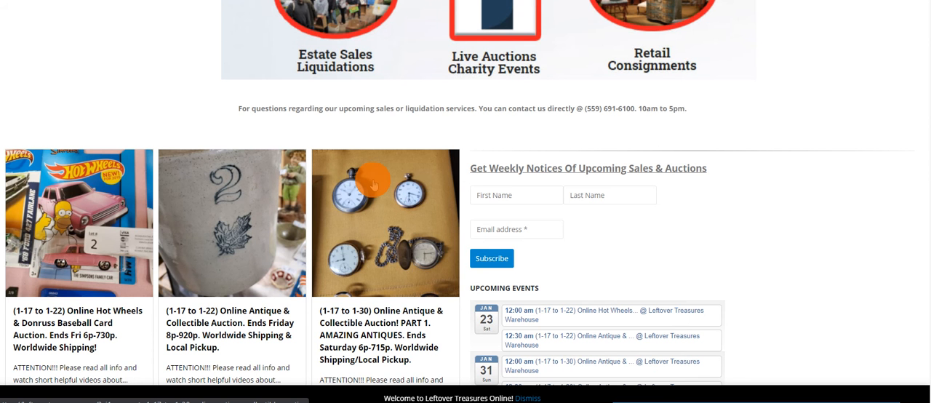
- Scroll past the Saturday Jan 23 pickup notice, back to the Hot Wheels lot listings
scroll("down", 3)
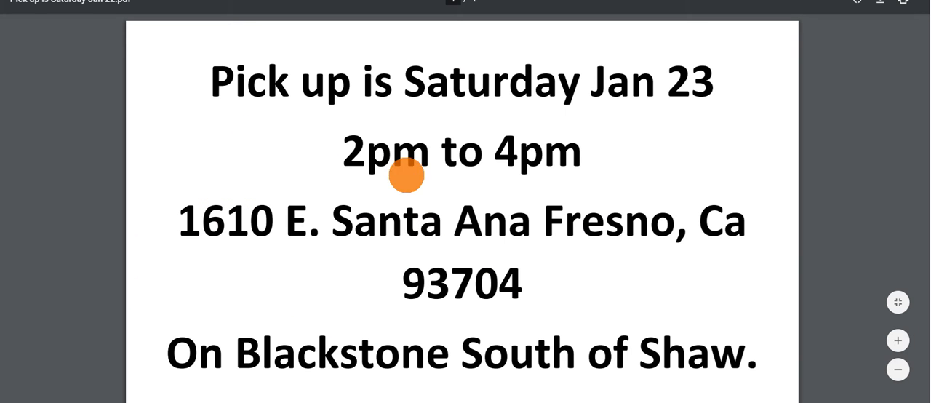
mouse_move(411, 195)
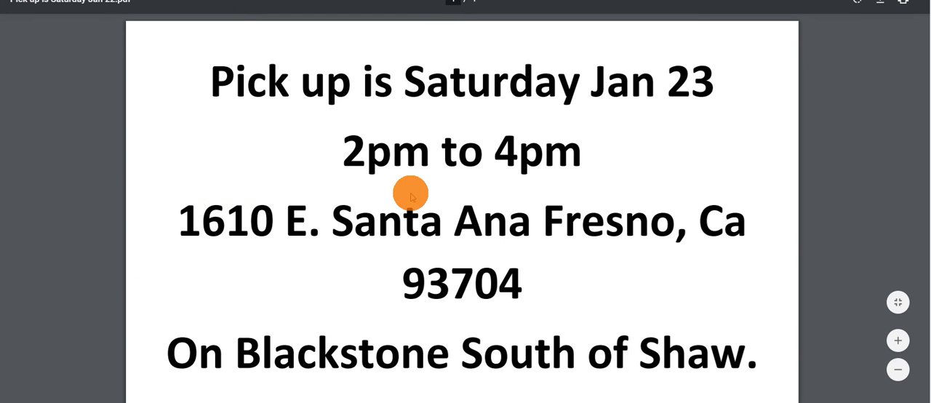
mouse_move(396, 153)
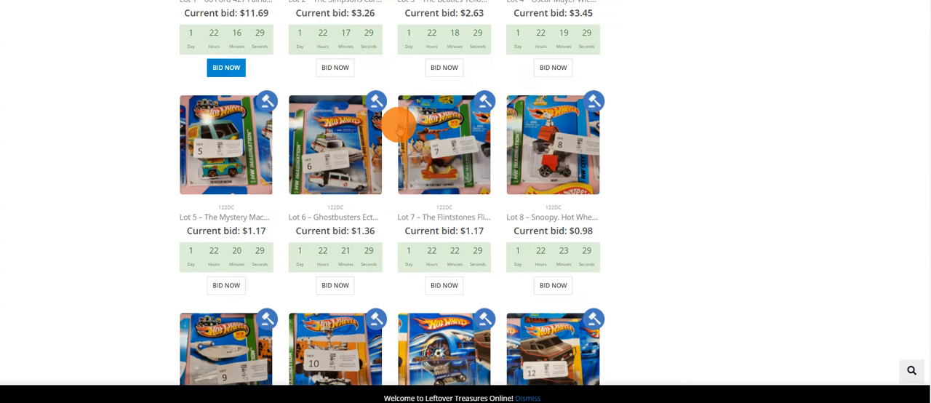
scroll("up", 3)
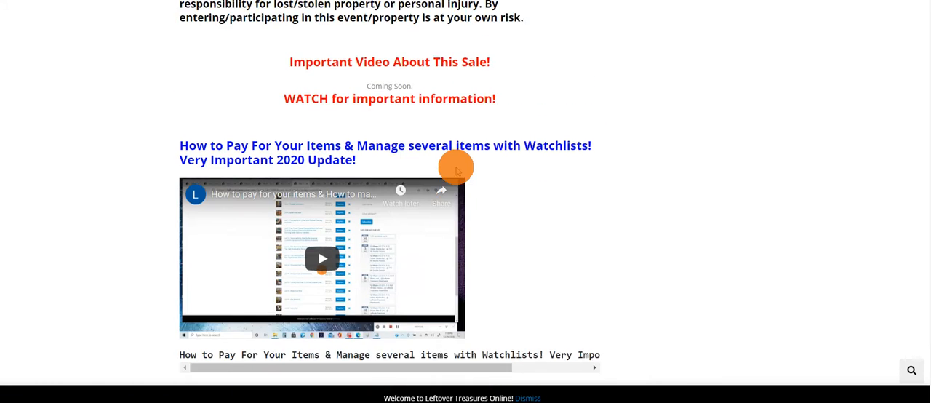
scroll("up", 3)
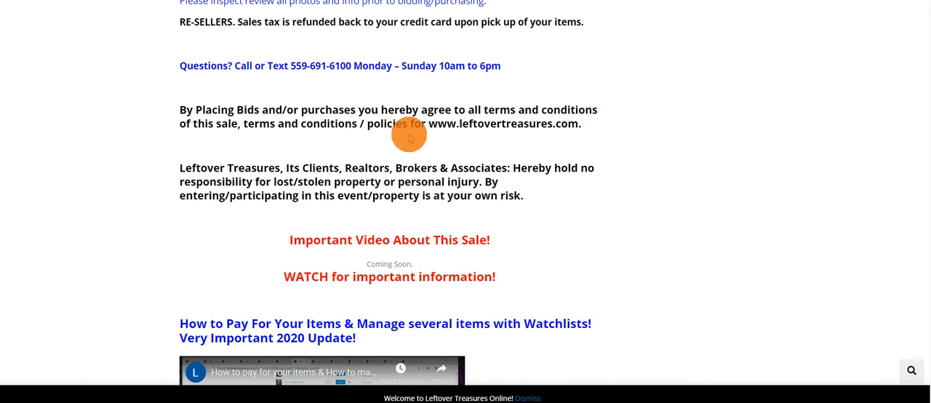
scroll("up", 3)
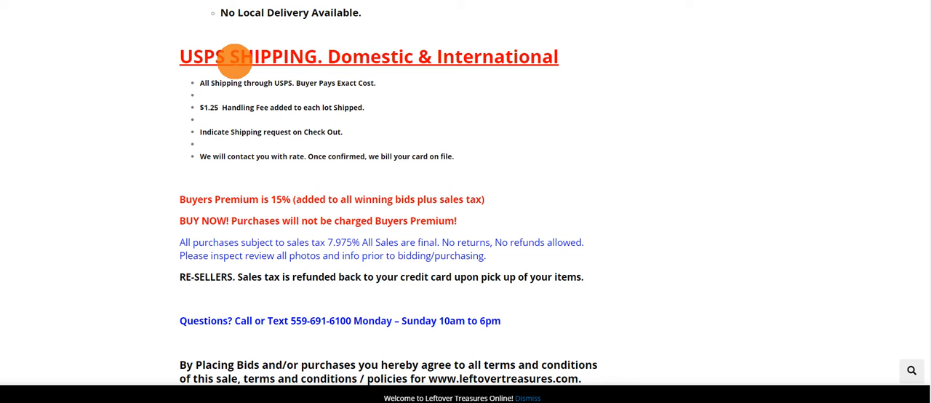
mouse_move(585, 71)
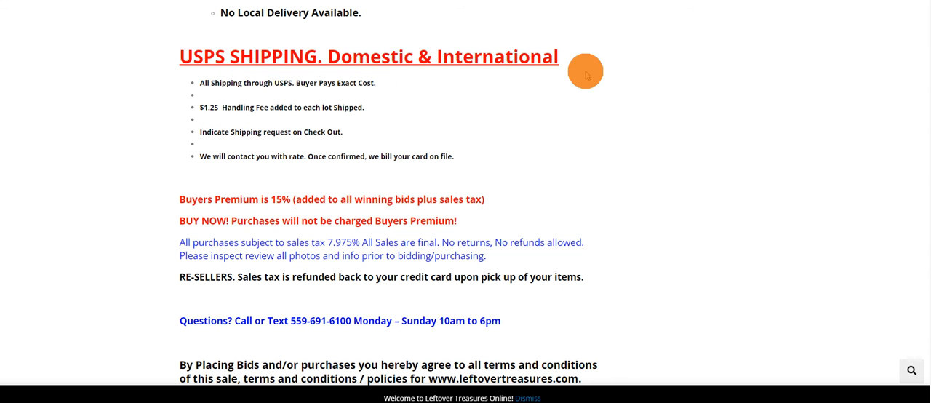
mouse_move(268, 99)
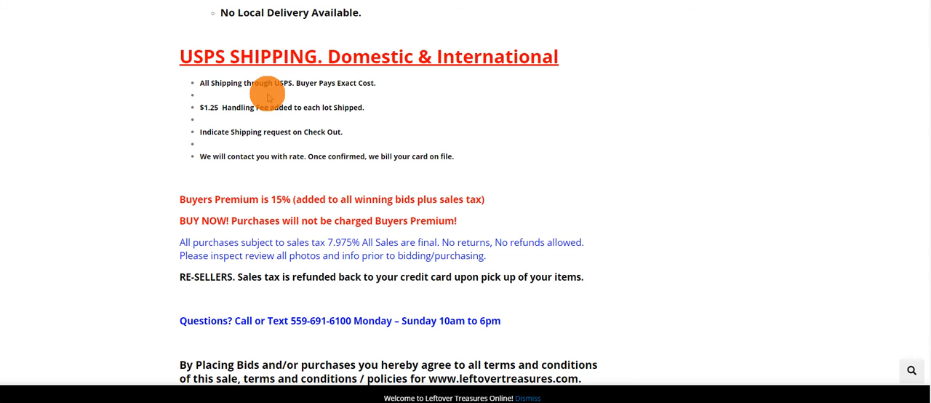
mouse_move(291, 109)
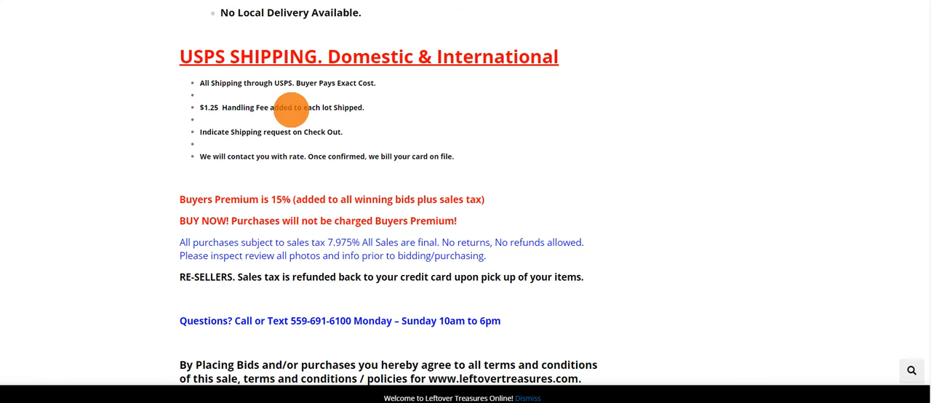
mouse_move(291, 109)
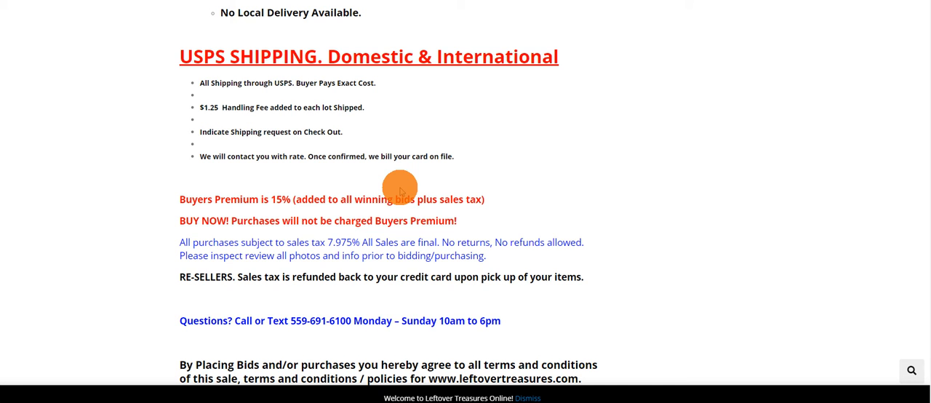
scroll("down", 3)
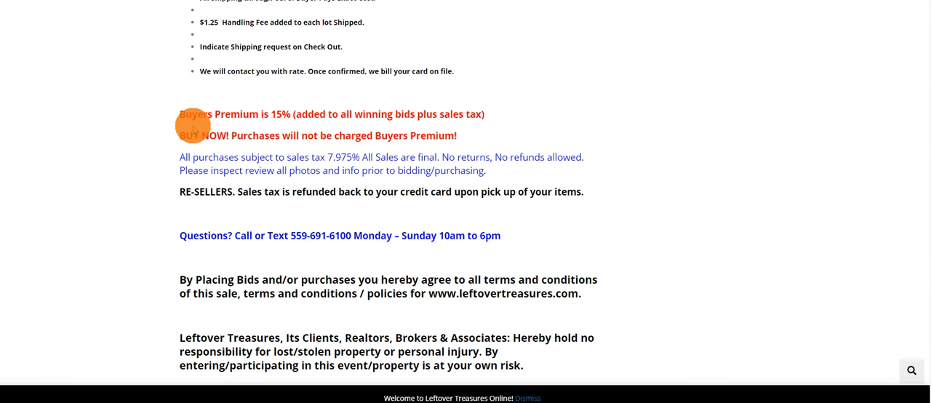
mouse_move(282, 118)
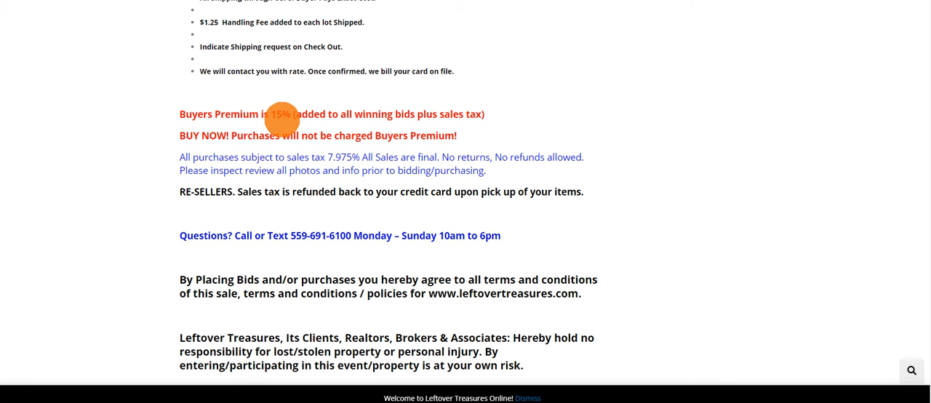
mouse_move(273, 115)
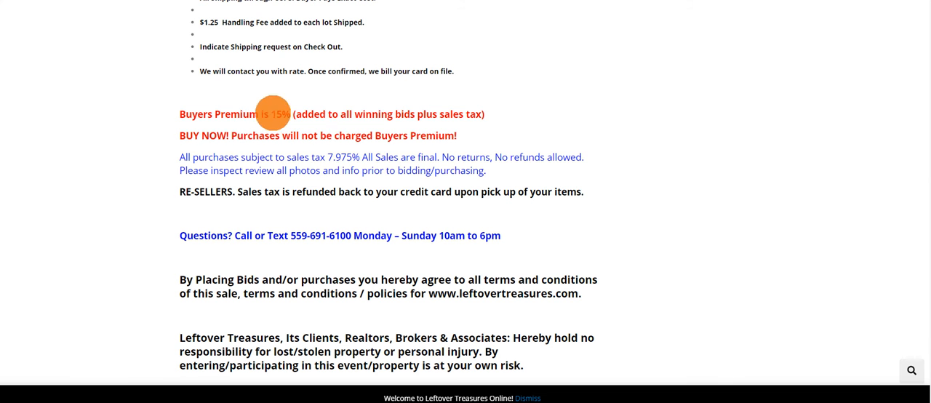
mouse_move(368, 162)
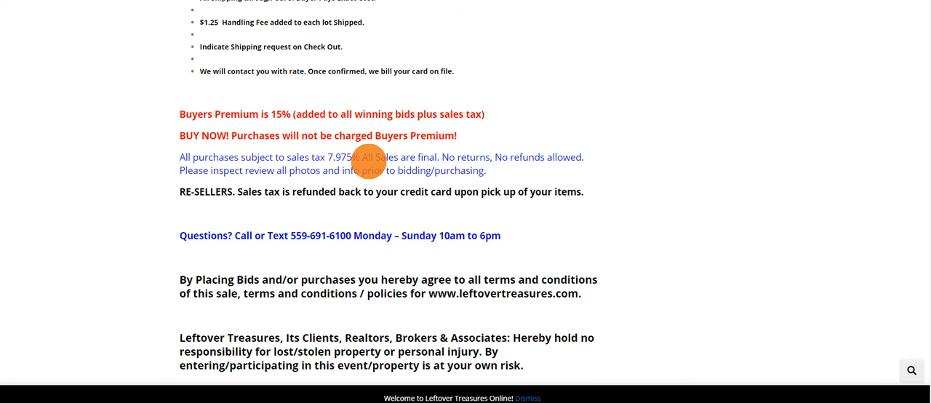
mouse_move(211, 206)
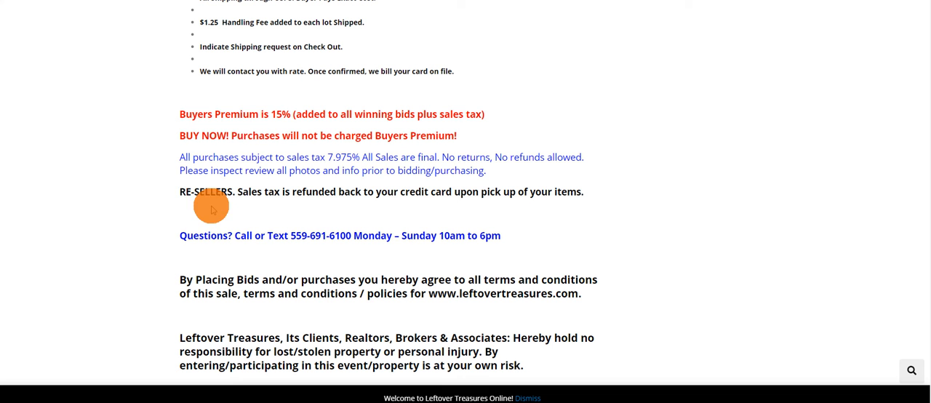
mouse_move(271, 195)
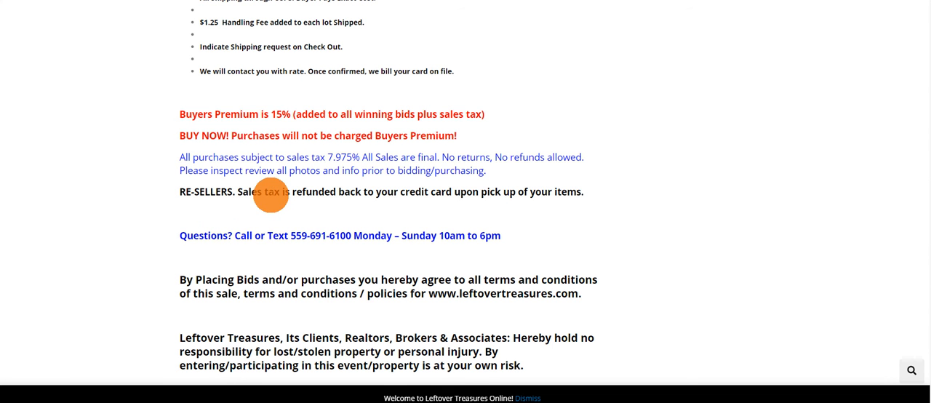
mouse_move(440, 195)
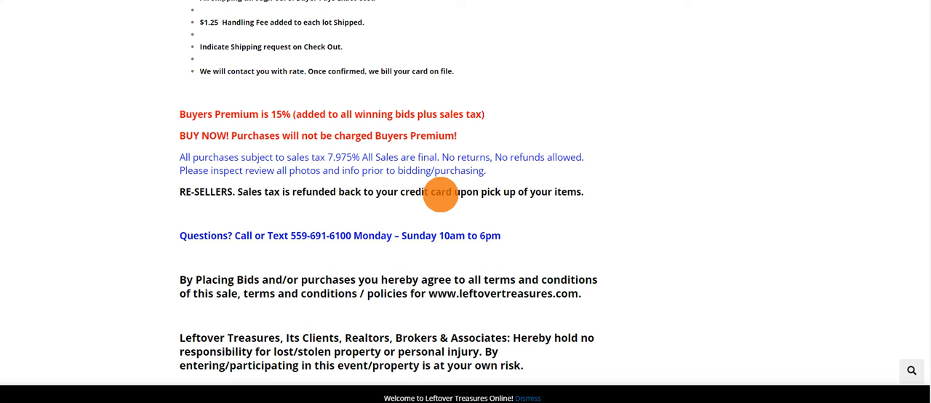
mouse_move(705, 400)
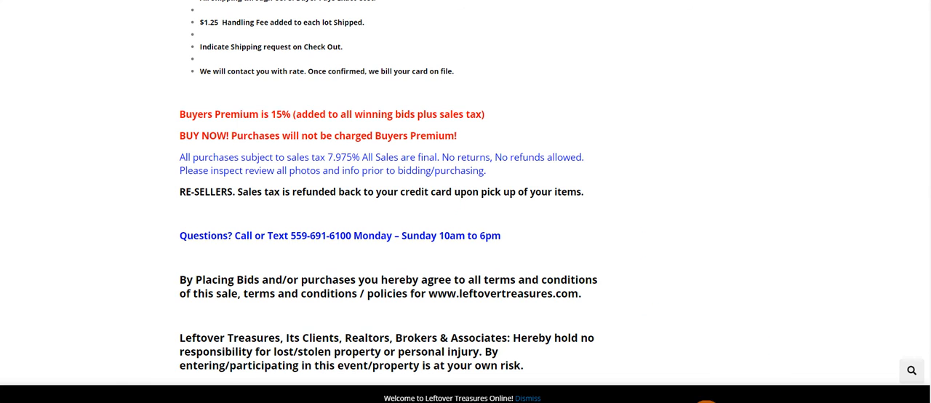
scroll("up", 3)
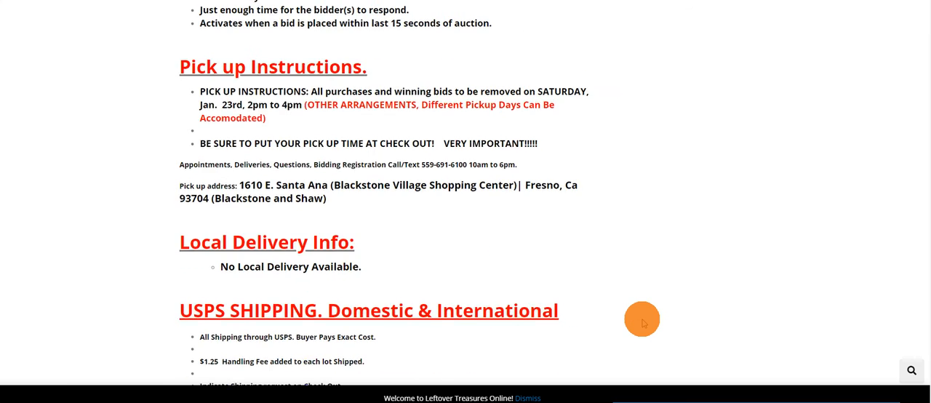
scroll("up", 3)
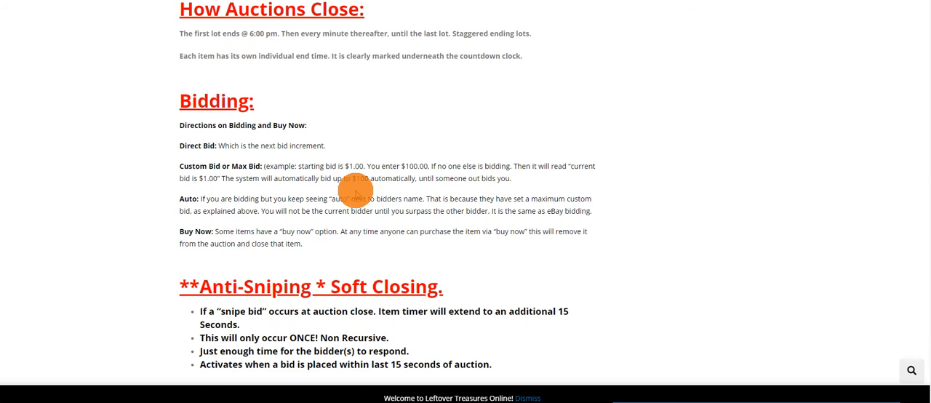
scroll("up", 3)
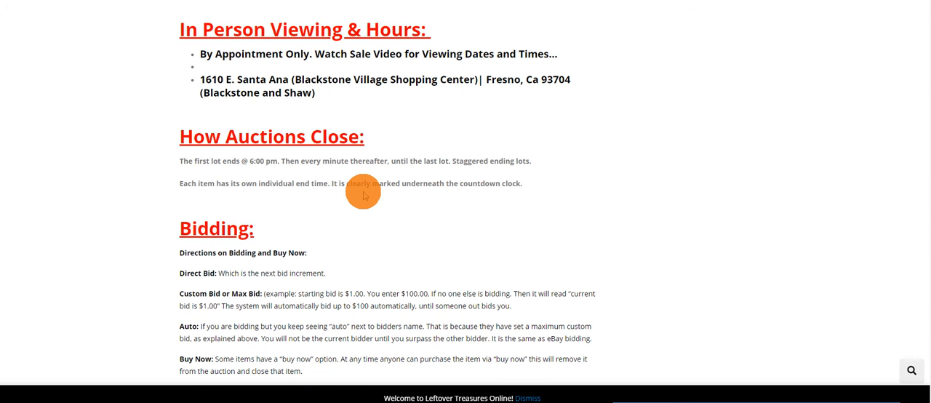
scroll("down", 3)
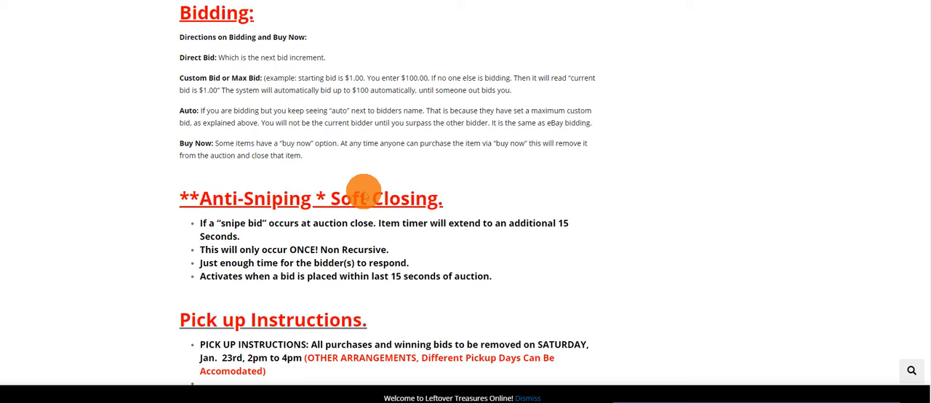
scroll("down", 3)
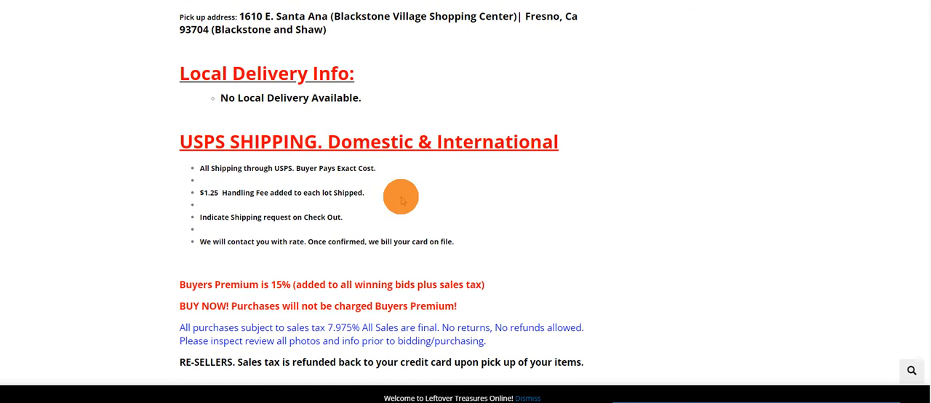
scroll("down", 3)
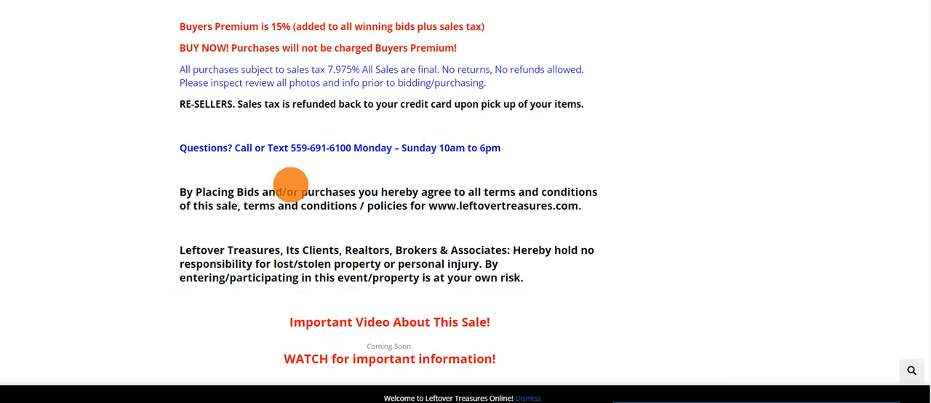
scroll("down", 3)
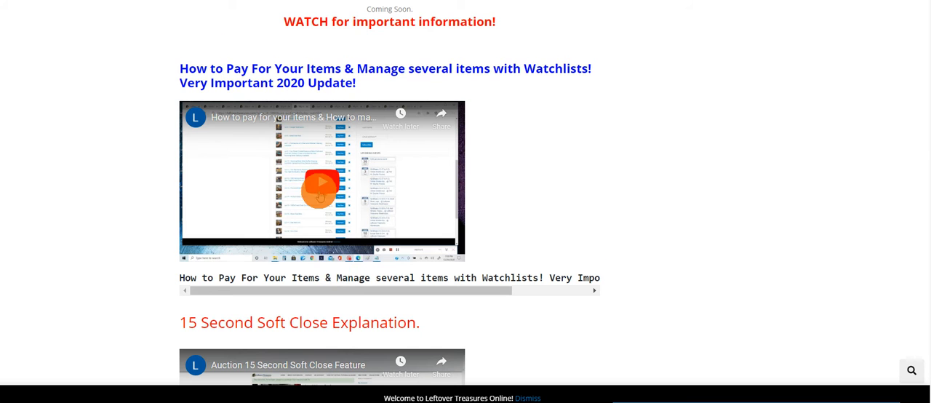
scroll("down", 3)
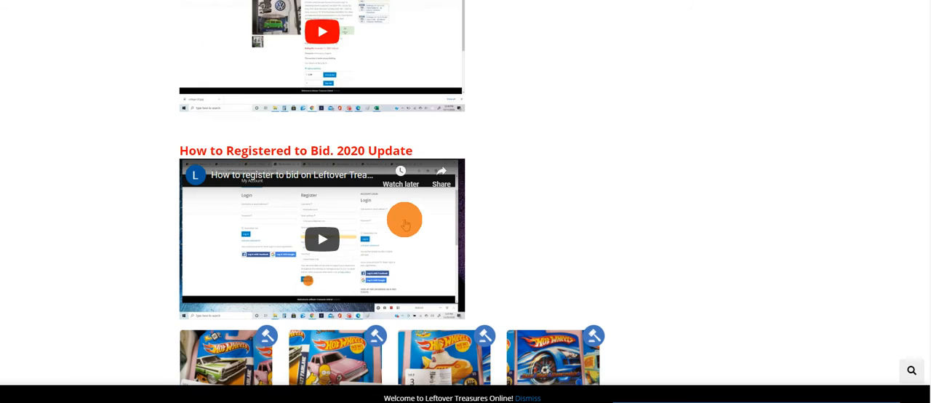
scroll("down", 3)
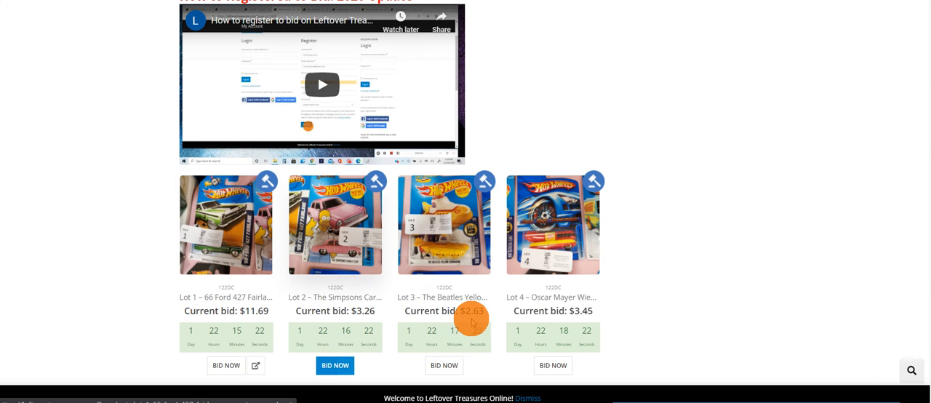
scroll("down", 3)
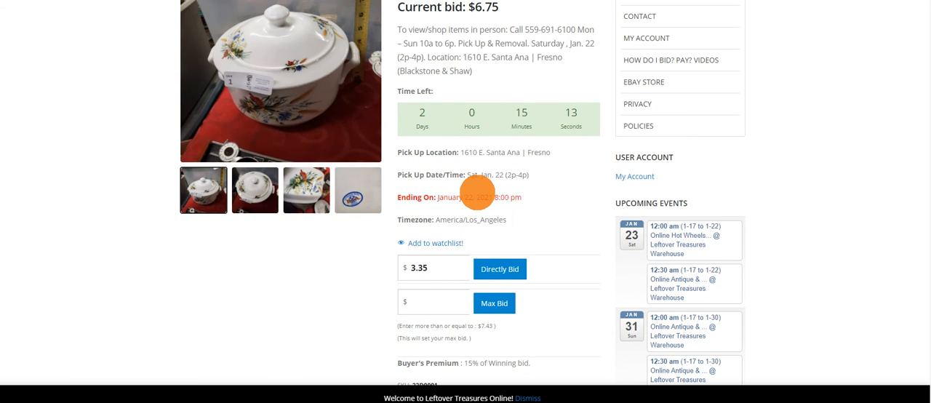
- Enter a max bid of 100 on Lot 1, then reach the How Do I Bid, Pay? Videos page
scroll("up", 3)
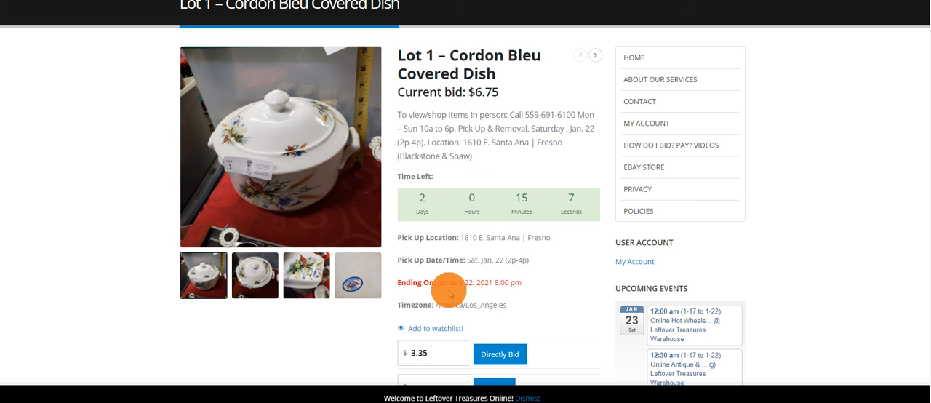
scroll("down", 3)
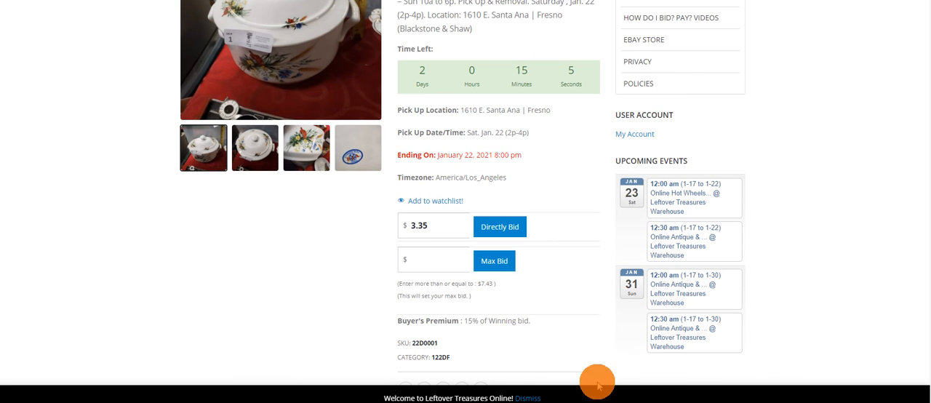
mouse_move(549, 249)
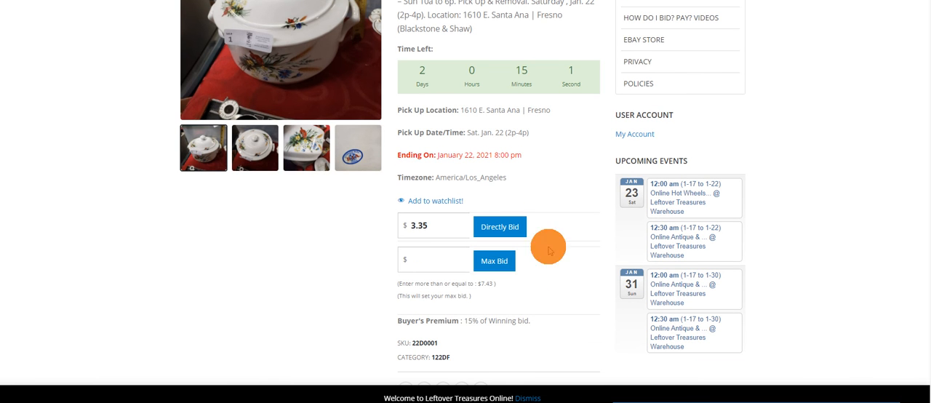
mouse_move(500, 227)
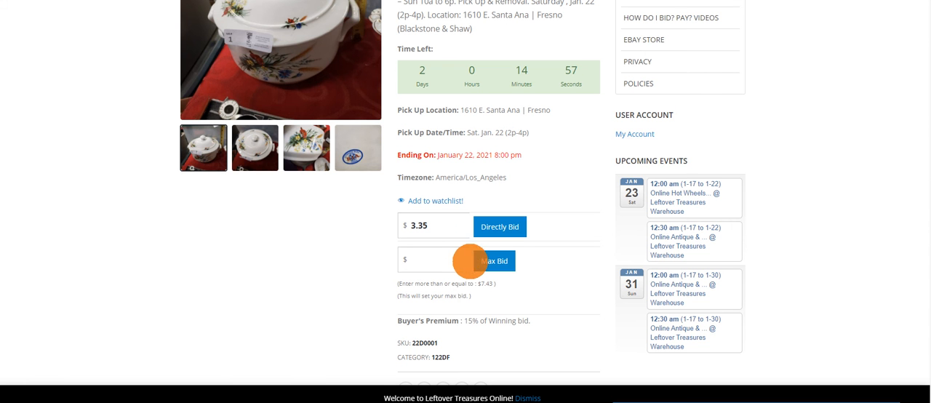
type("100")
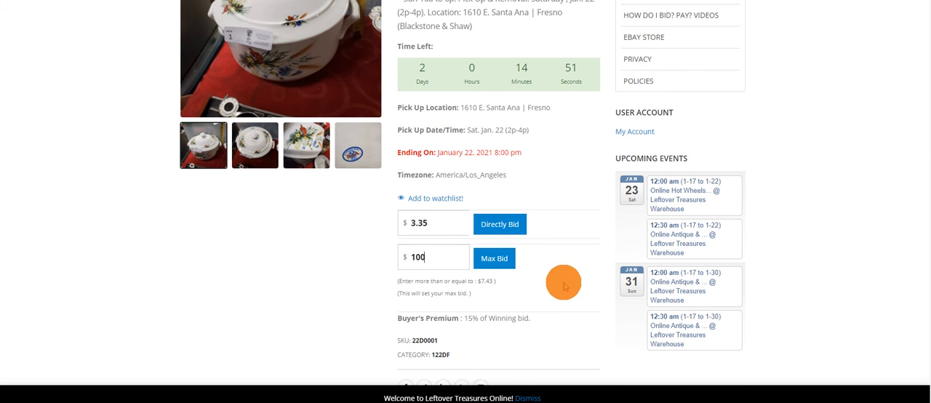
scroll("down", 3)
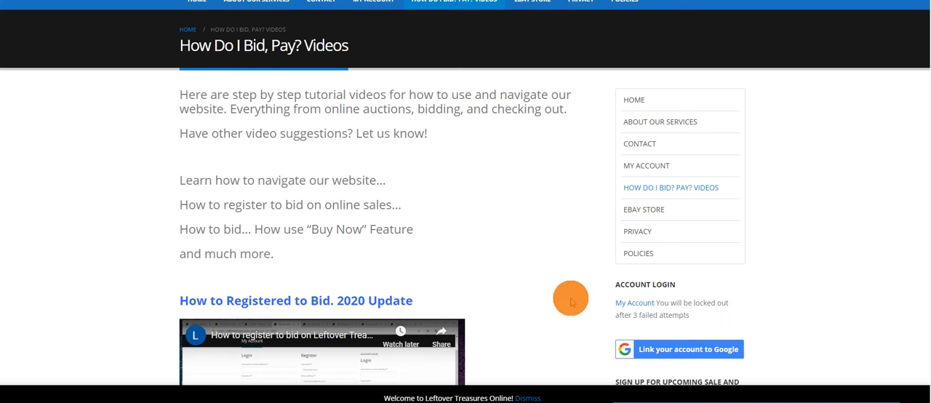
mouse_move(513, 252)
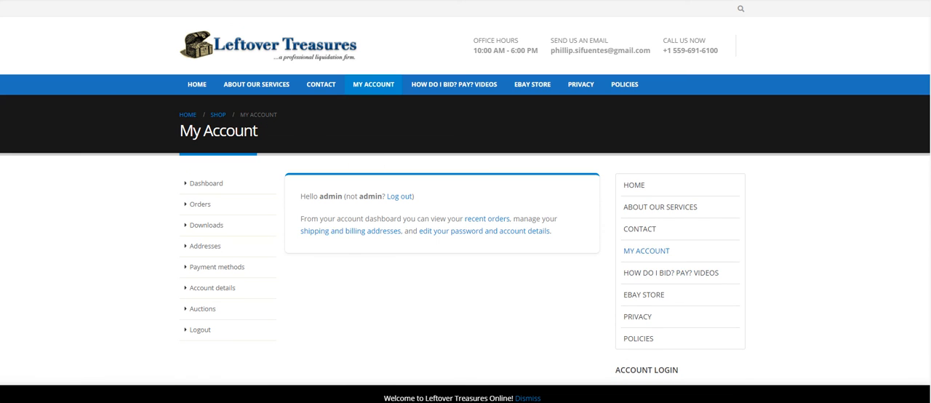
- Show My Account's Auctions tab: 0 active, 7 won, 1 lost, 29 watchlisted
left_click(373, 83)
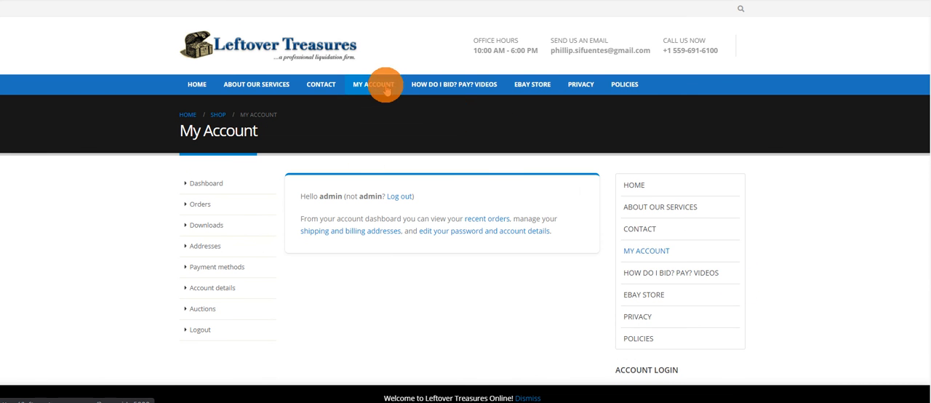
mouse_move(301, 275)
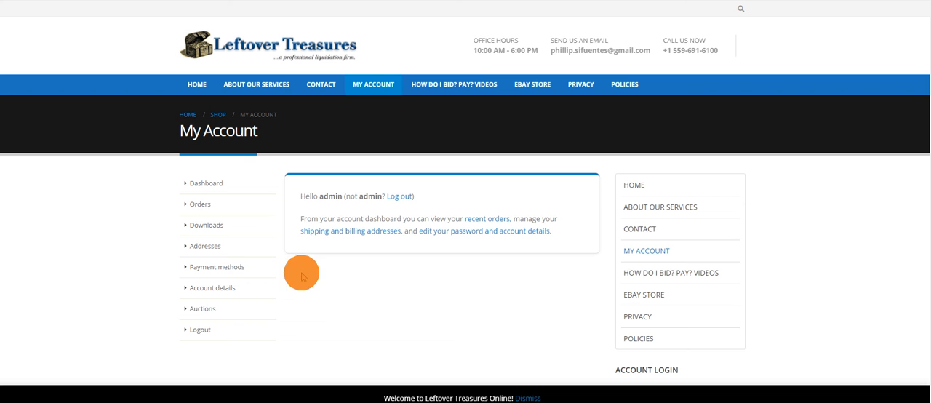
mouse_move(226, 312)
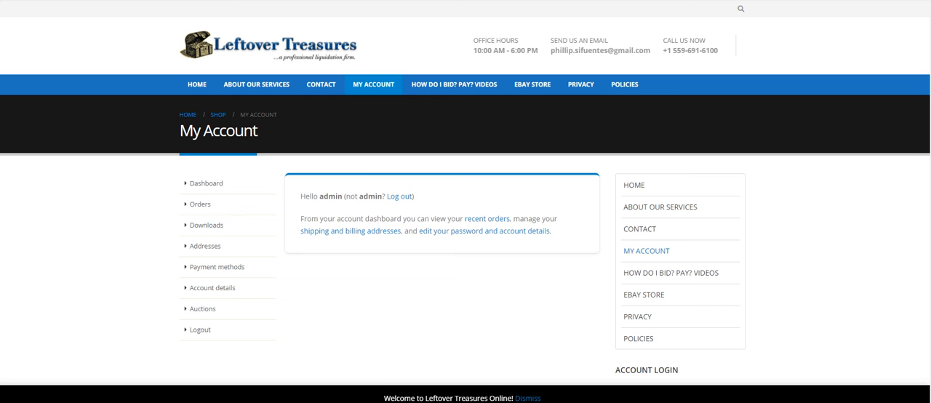
left_click(203, 308)
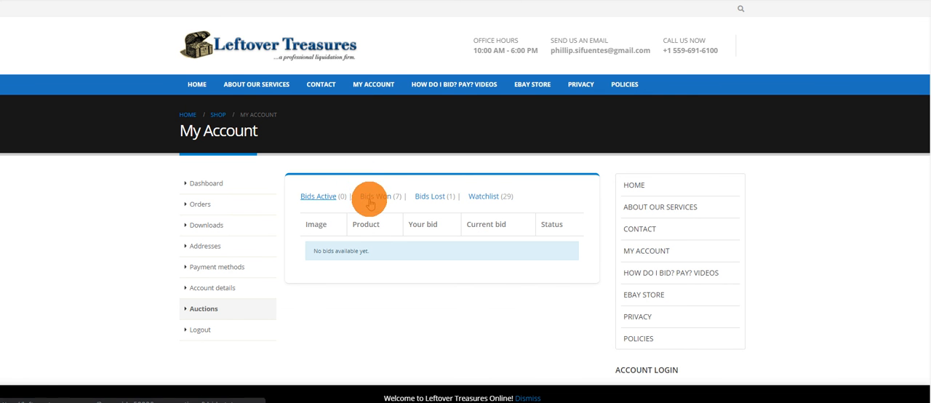
mouse_move(489, 195)
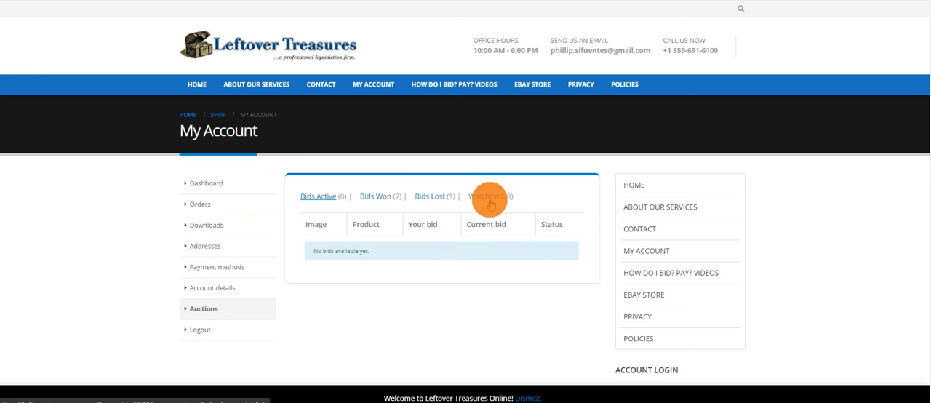
- Review the won auctions list and check out all unpaid won items together
scroll("down", 3)
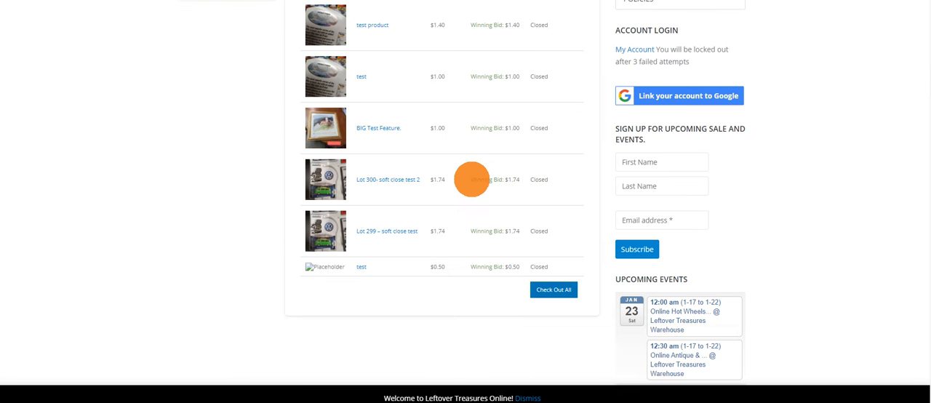
scroll("up", 3)
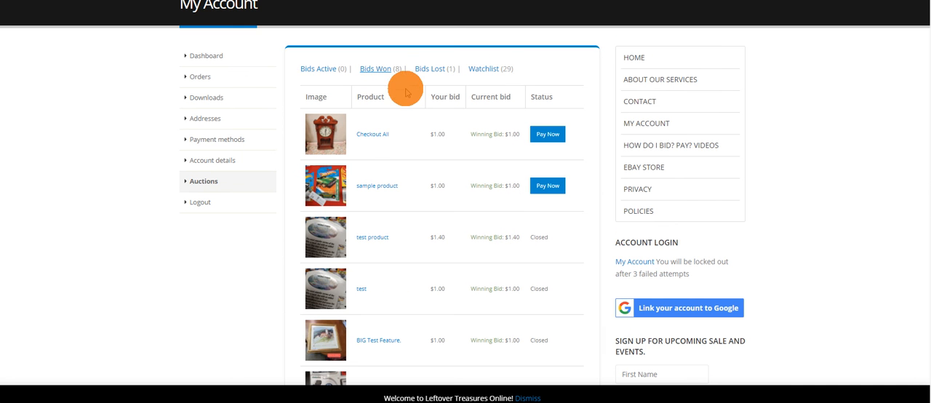
scroll("down", 3)
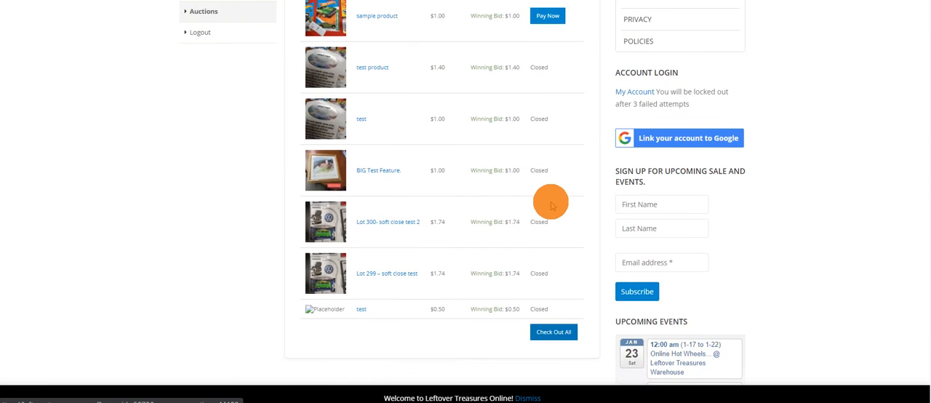
scroll("up", 3)
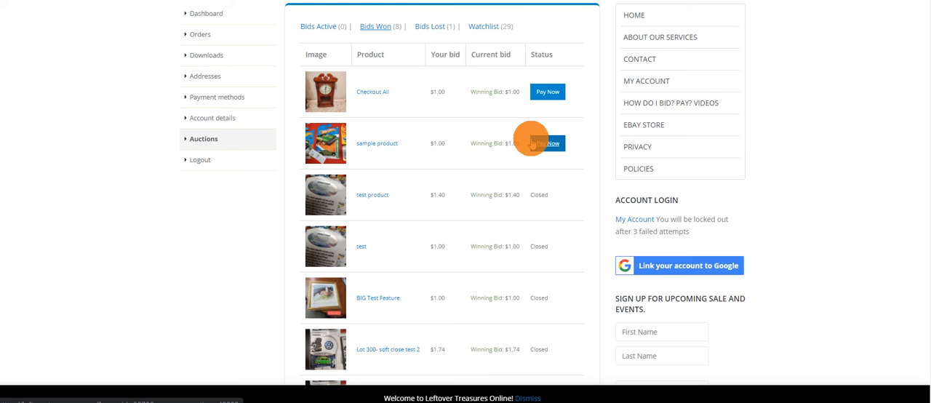
scroll("down", 3)
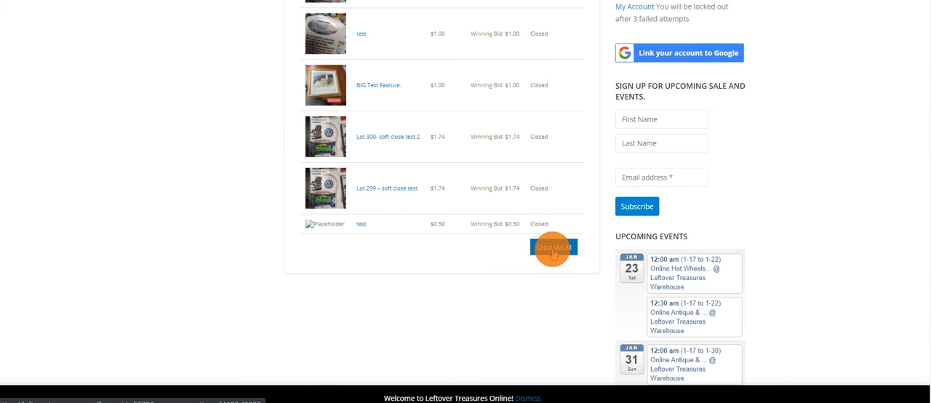
scroll("up", 3)
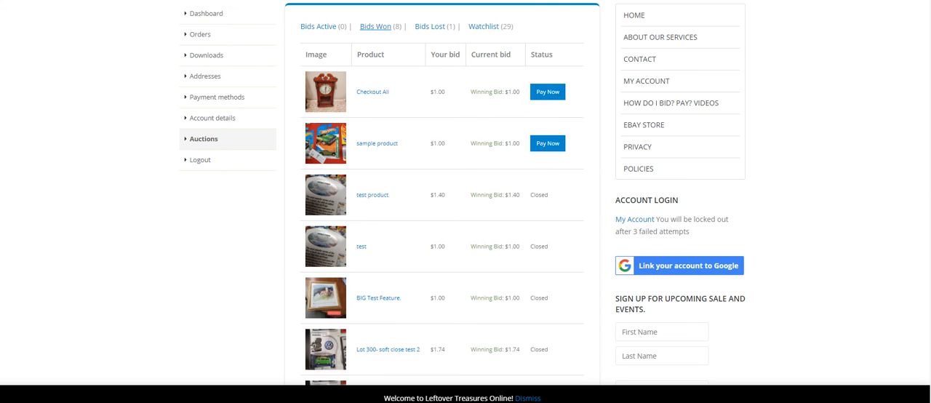
left_click(547, 91)
type("shi")
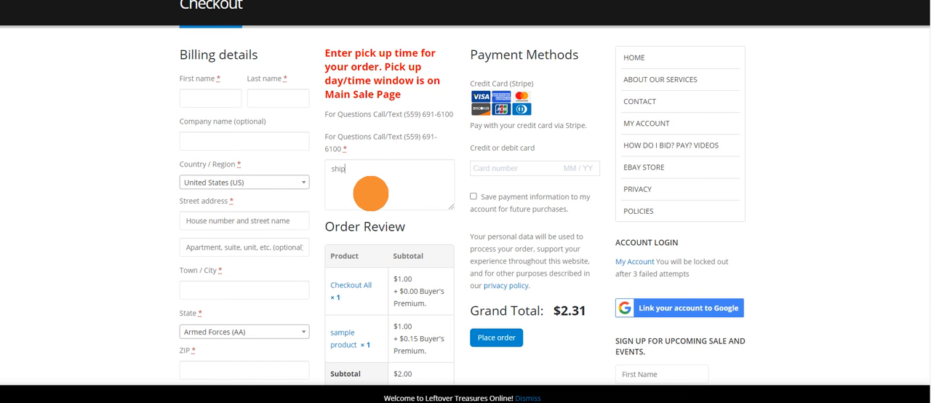
- Replace the mistyped pickup note with 'please call' and scroll toward Place order ($2.31 total)
type("ping")
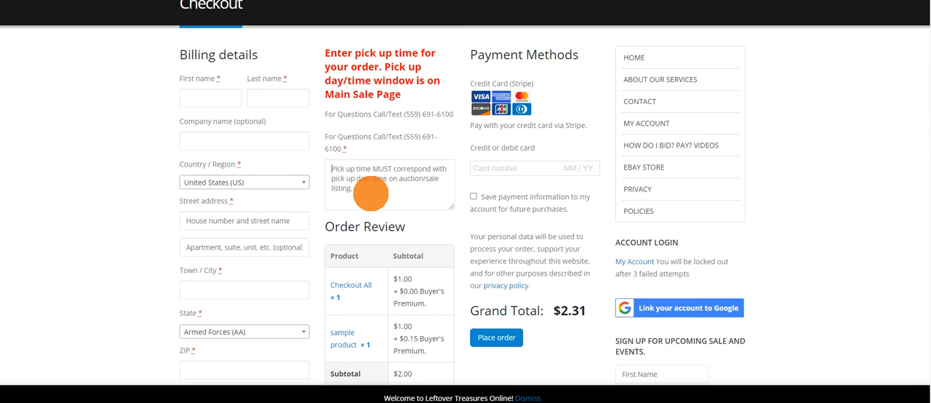
type("2.31")
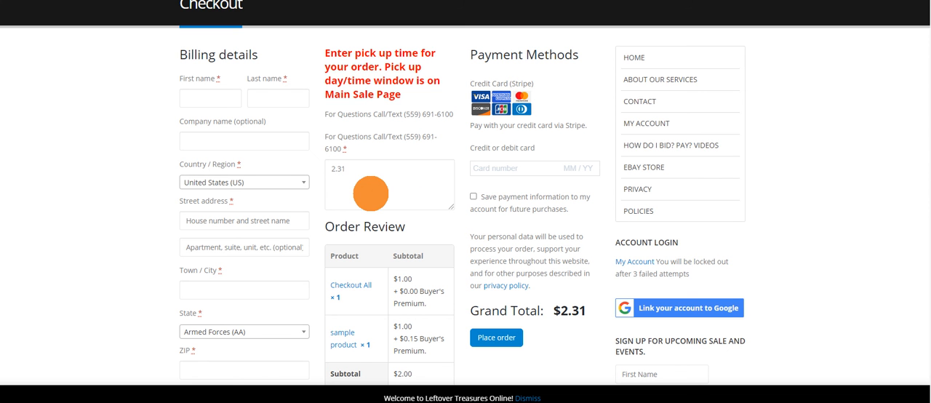
key("Backspace")
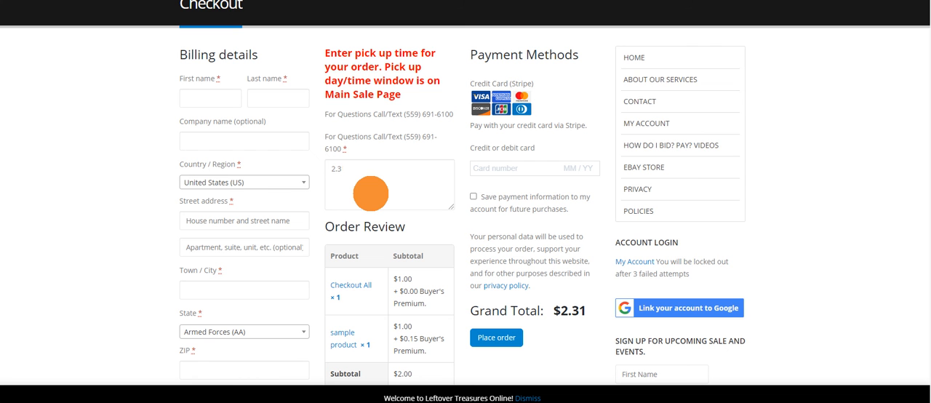
key("Backspace")
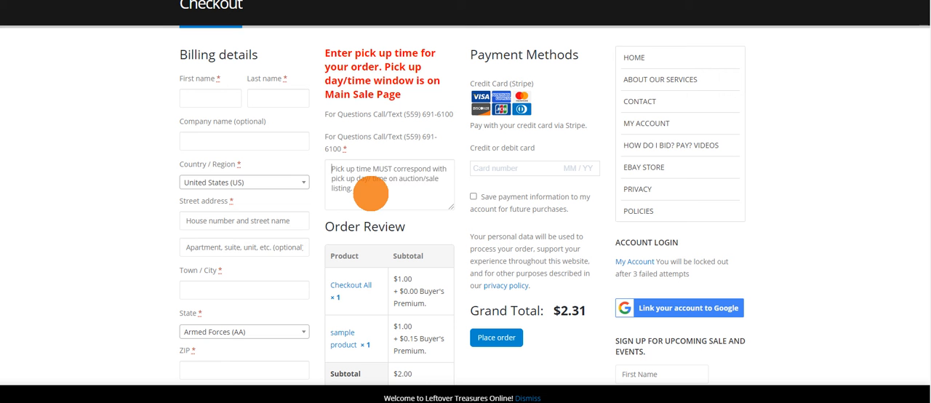
type("pleasec")
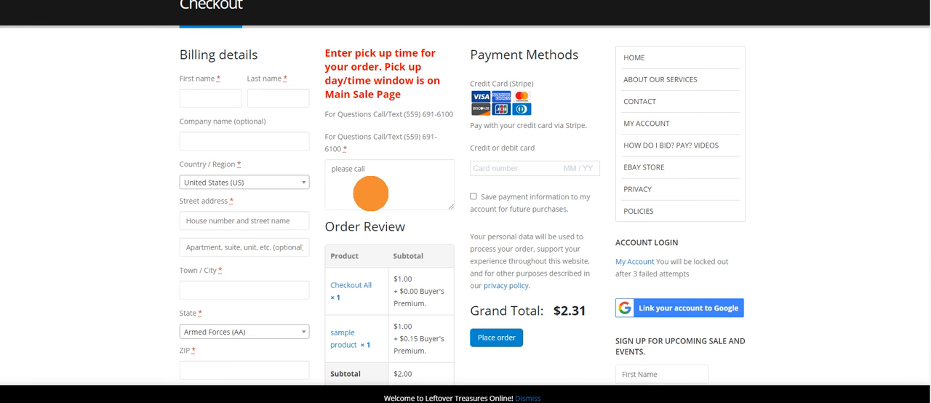
scroll("down", 3)
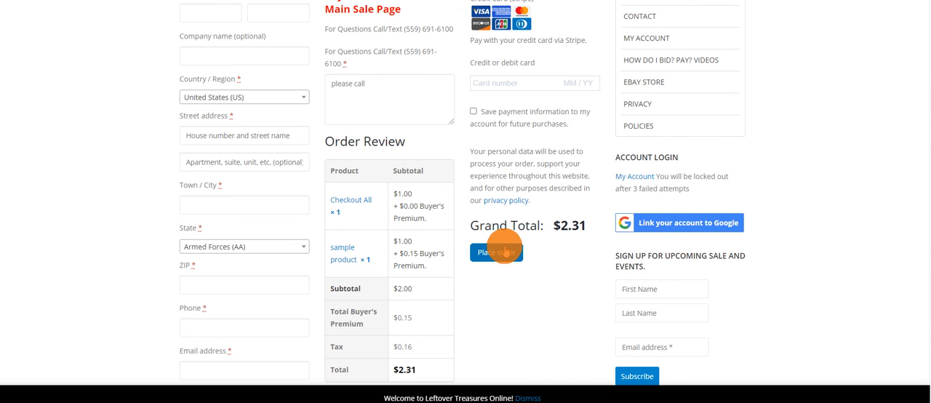
mouse_move(505, 282)
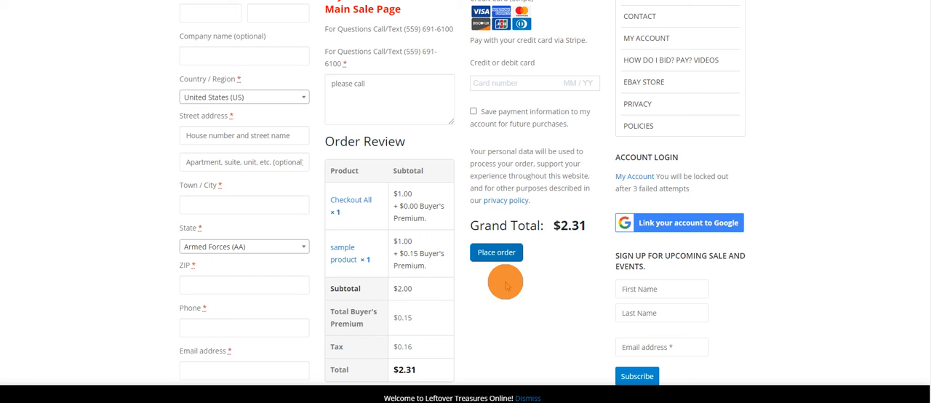